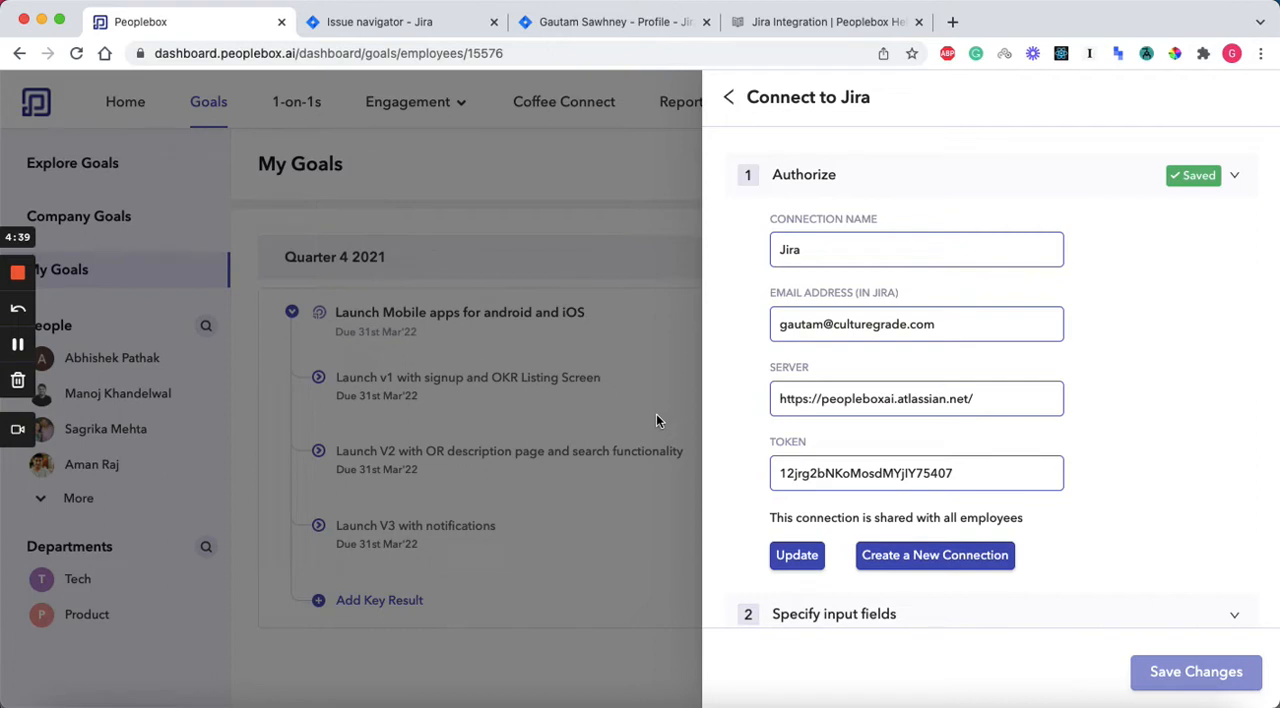
mouse_move(522, 336)
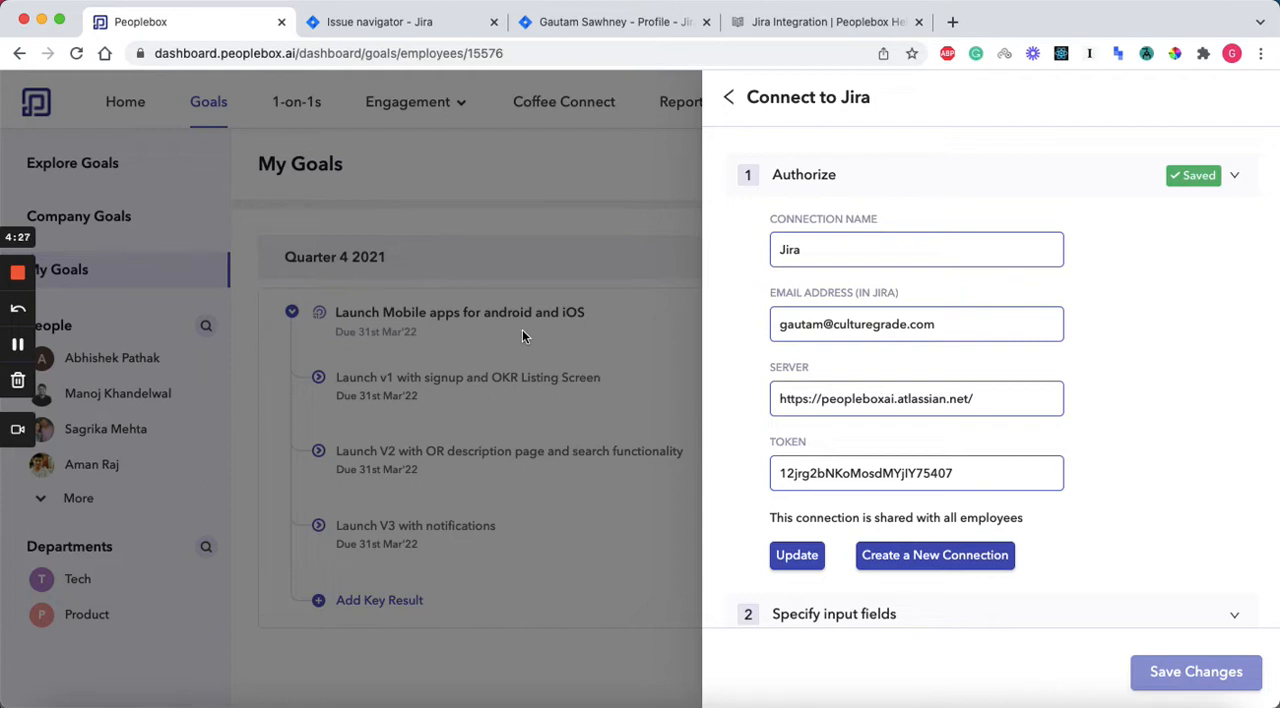
mouse_move(852, 228)
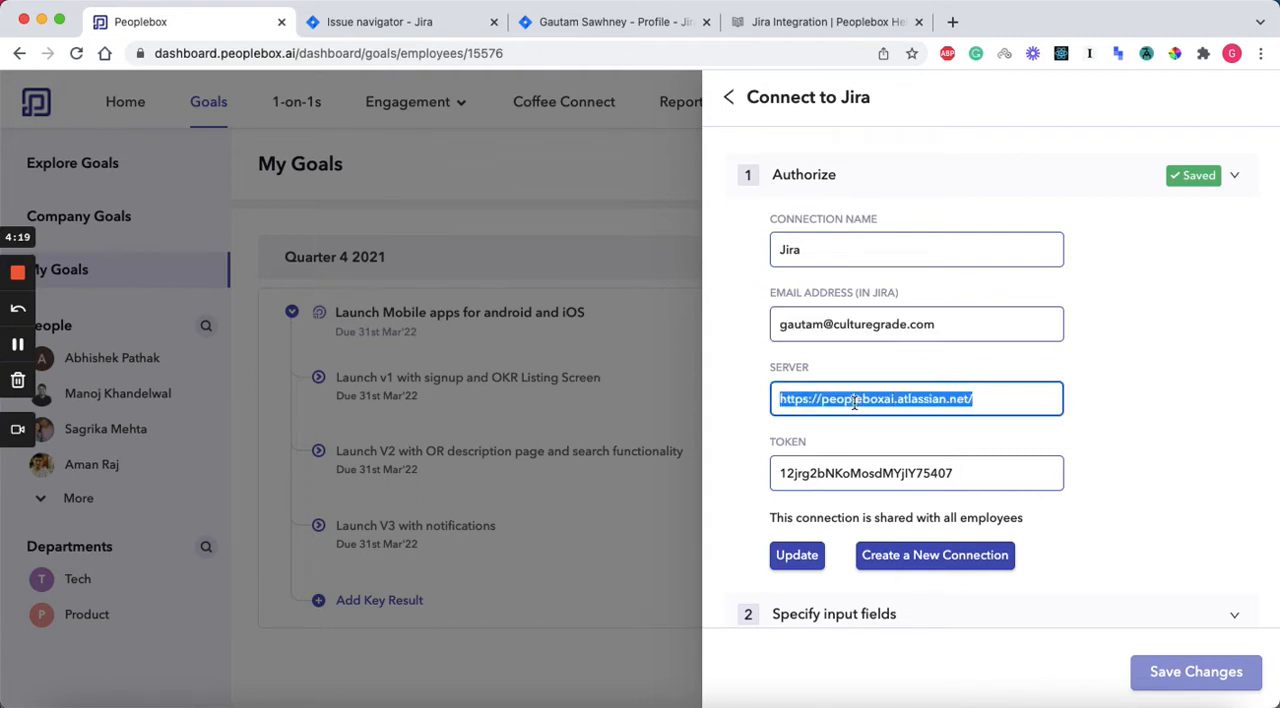
Keep the saved Jira server and token and update the connection's authorization.
left_click(916, 472)
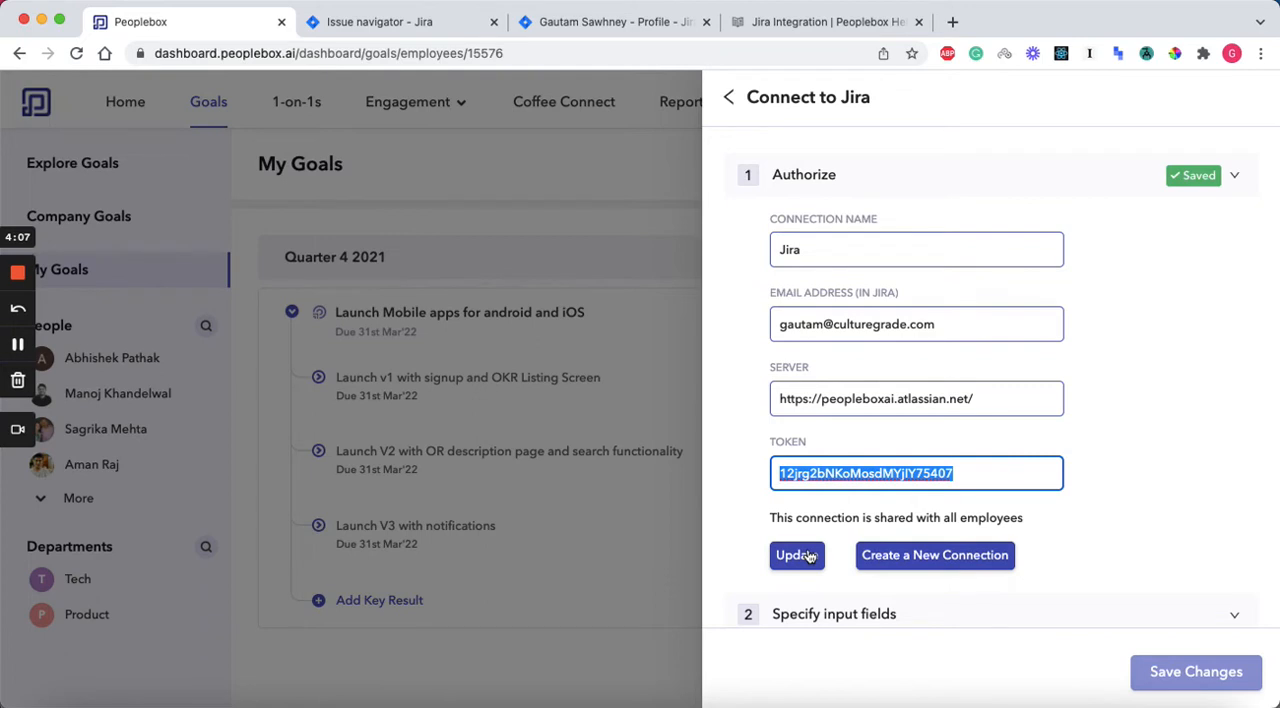
left_click(796, 556)
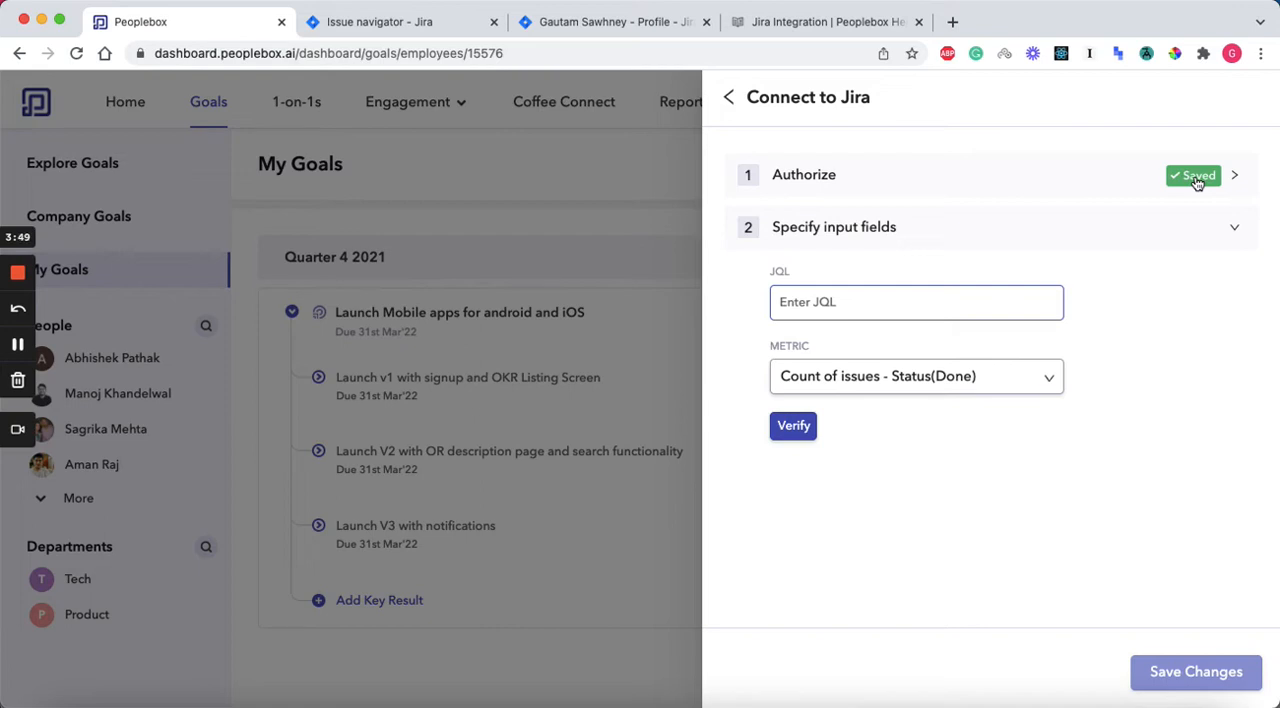
left_click(916, 302)
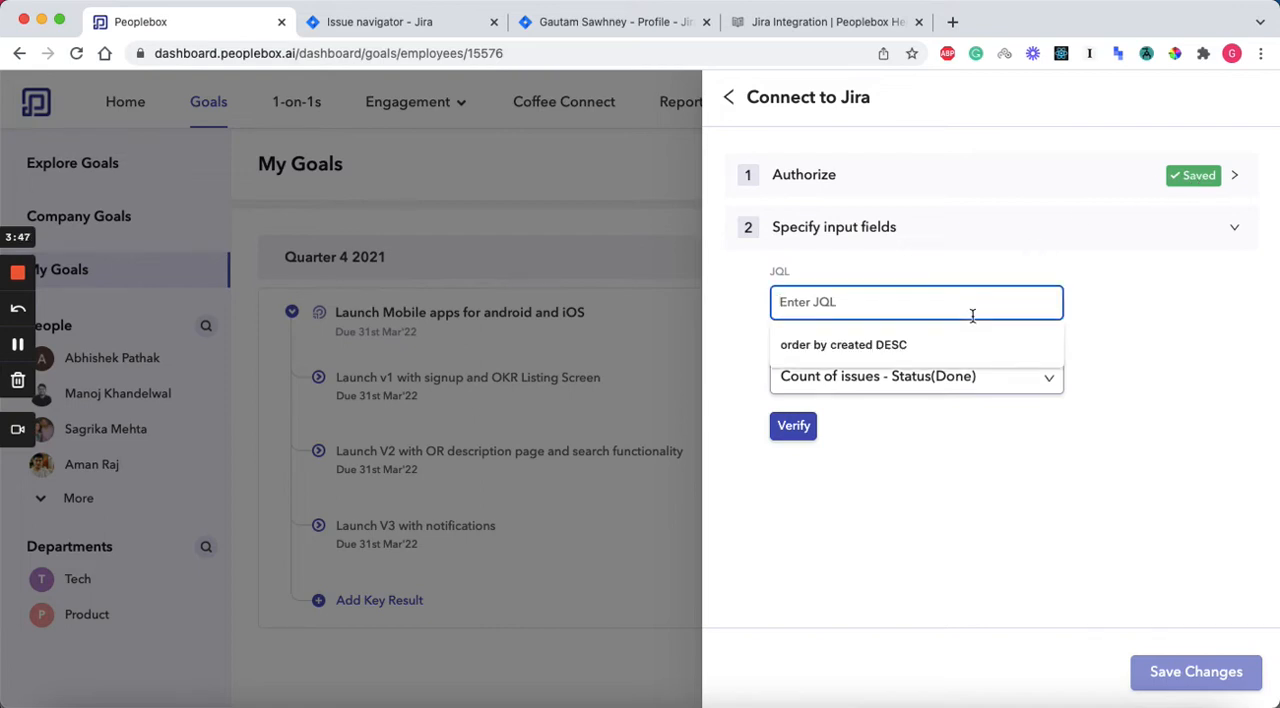
left_click(1108, 332)
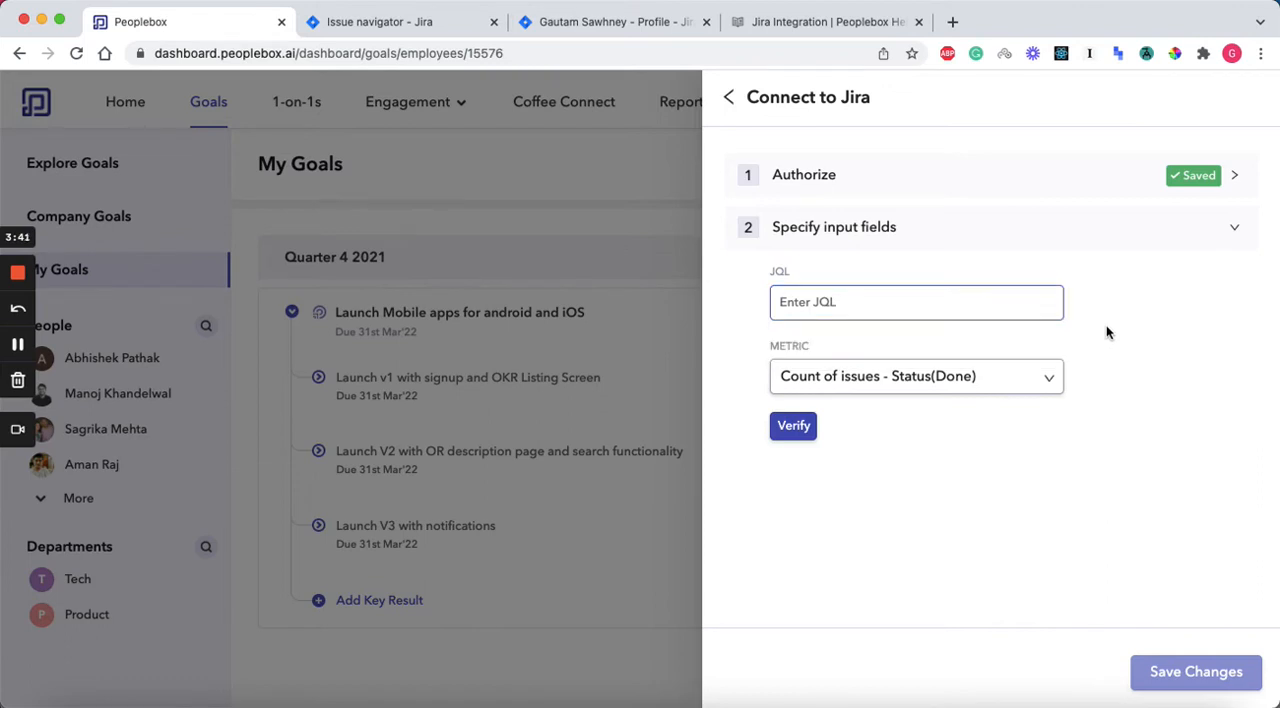
left_click(380, 20)
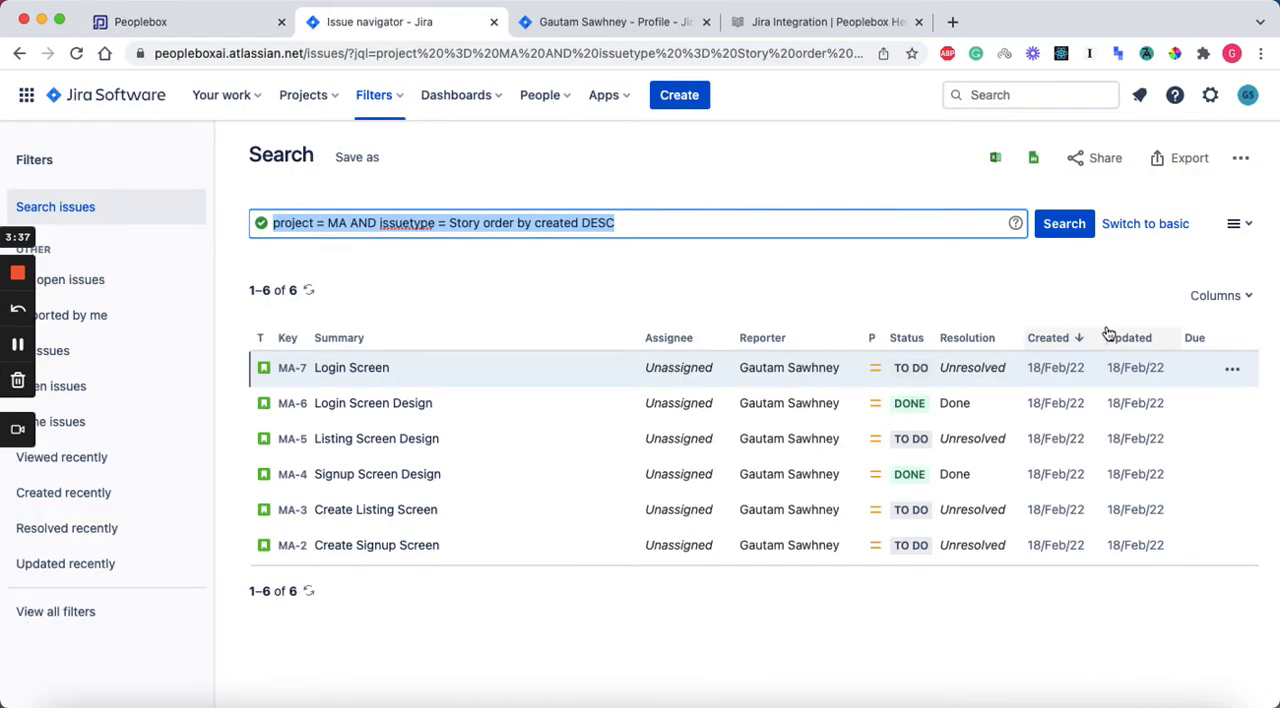
left_click(630, 224)
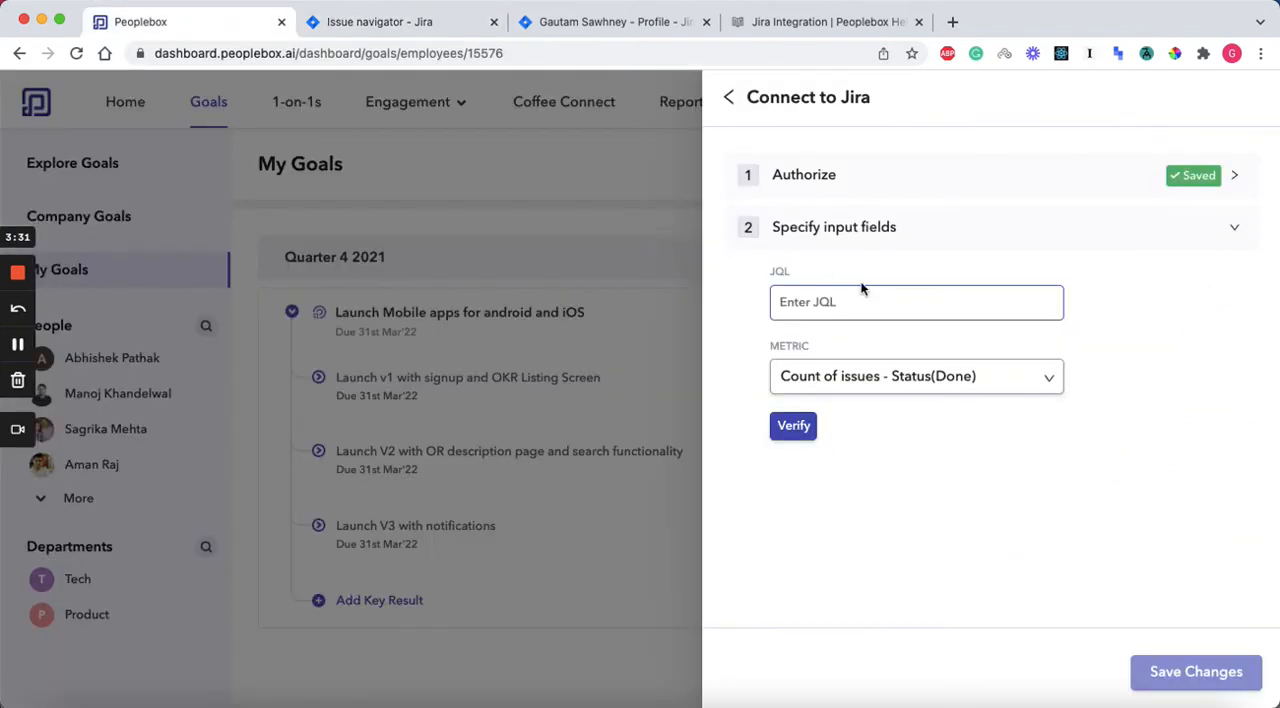
Enter the JQL 'project = MA AND issuetype = Story order by created DESC' and verify it: 6 total, 2 done.
type("A AND issuetype = Story order by created DESC")
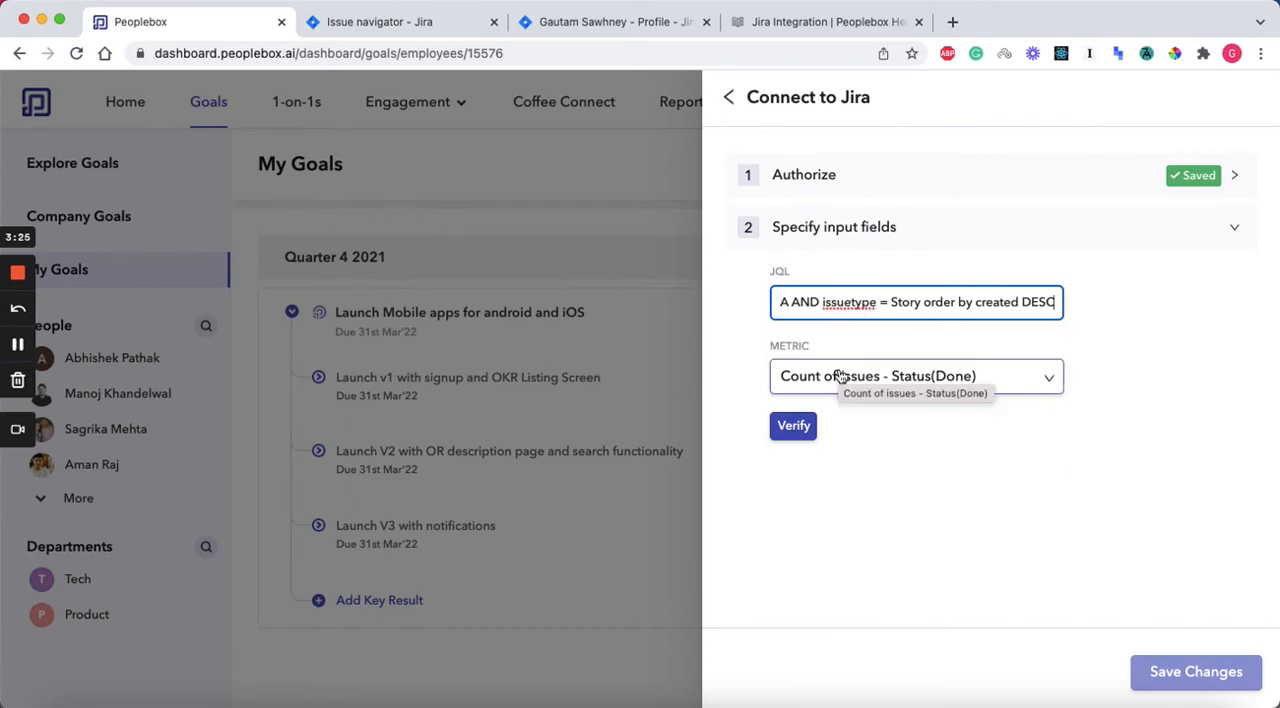
mouse_move(856, 498)
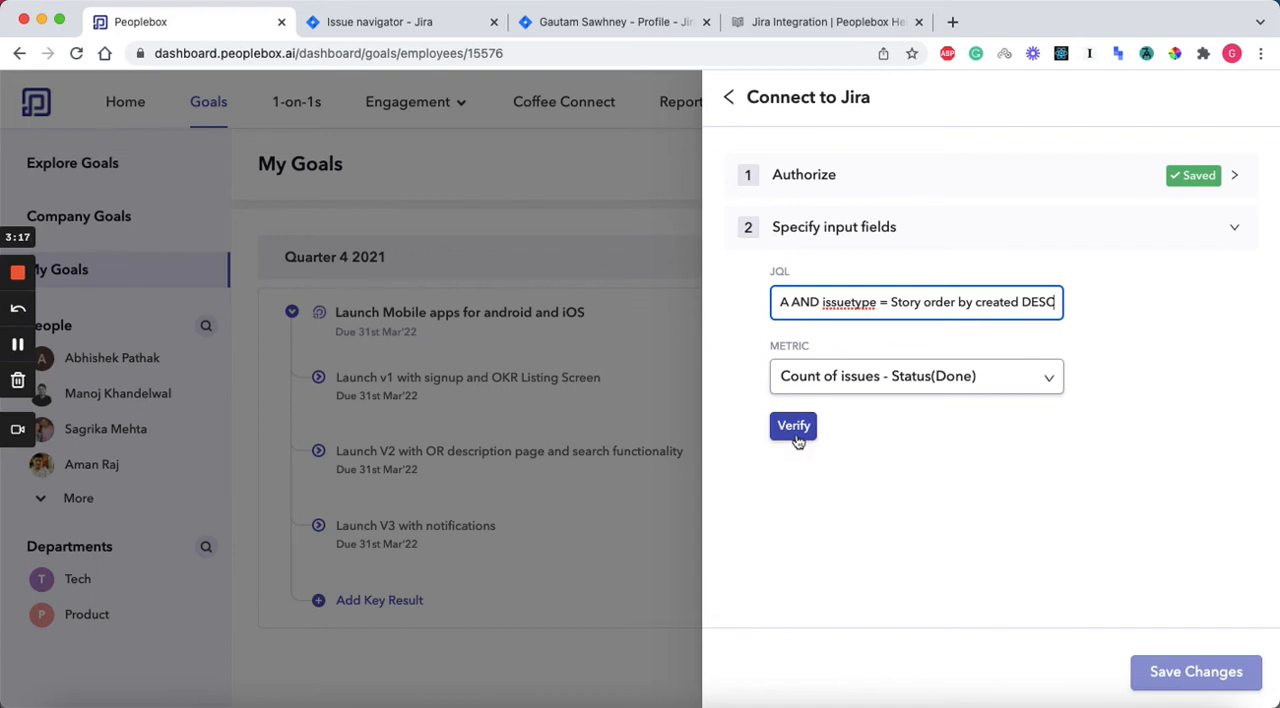
left_click(792, 424)
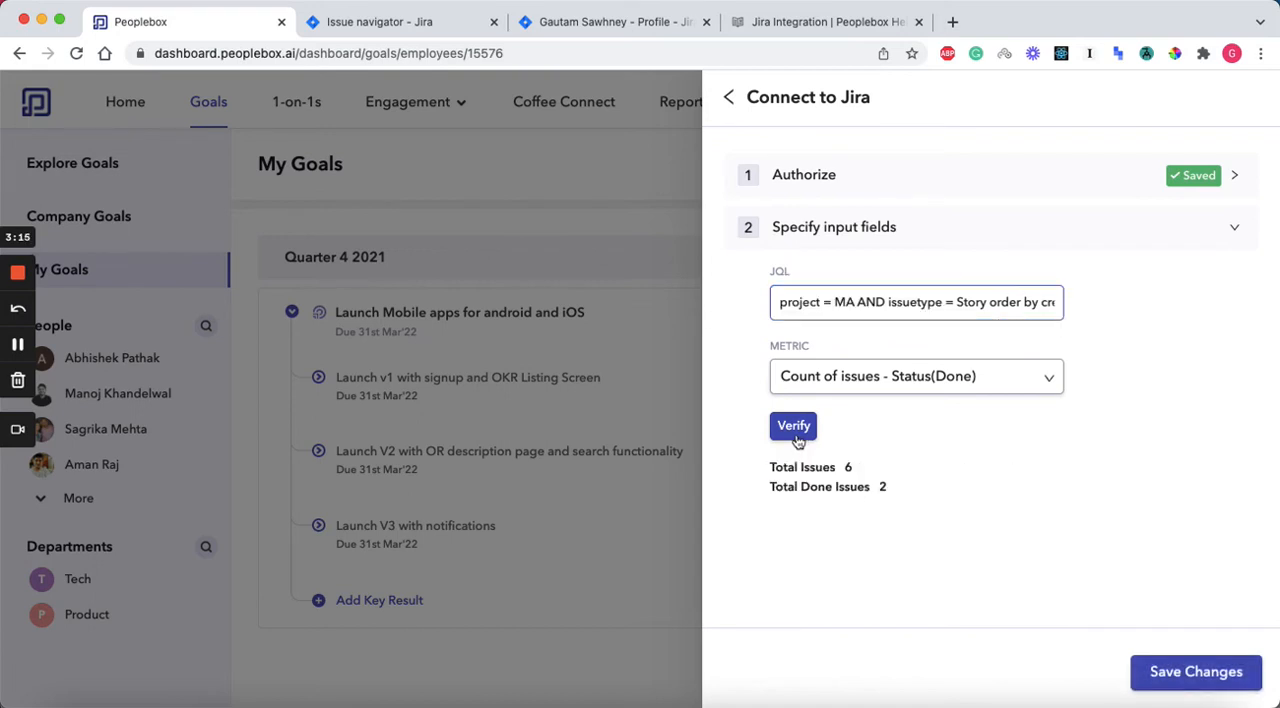
left_click(400, 20)
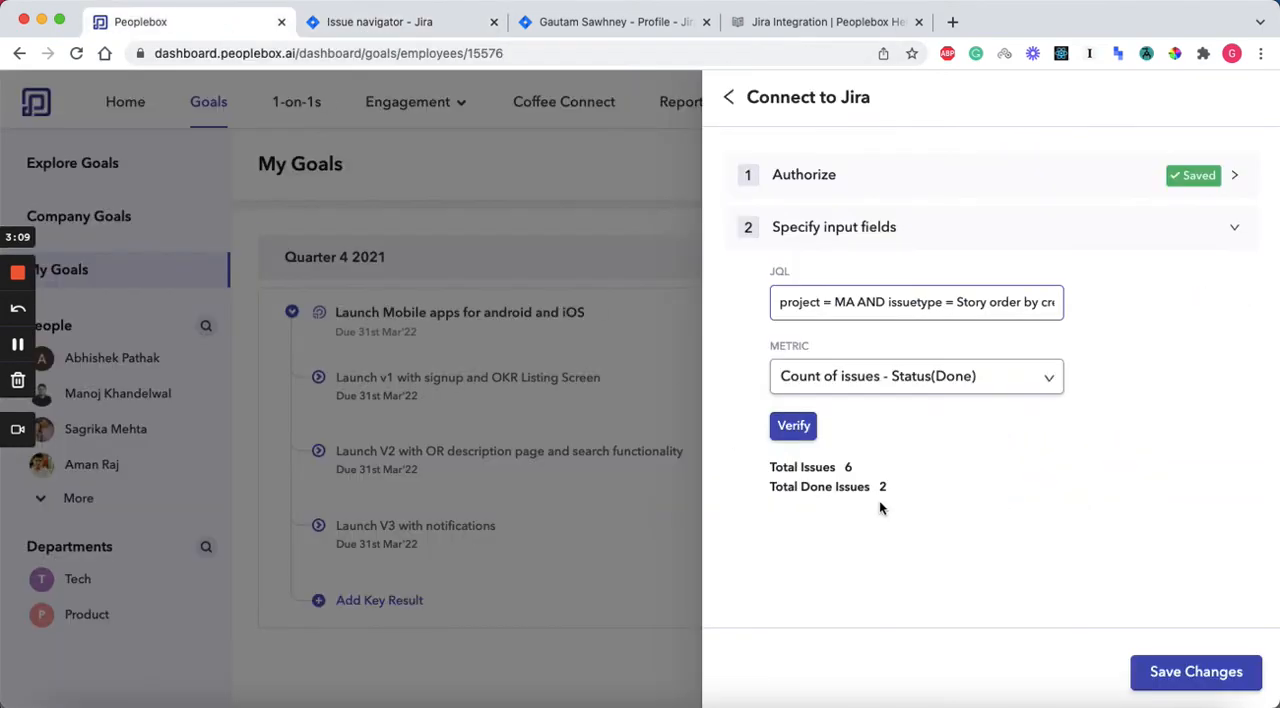
mouse_move(876, 488)
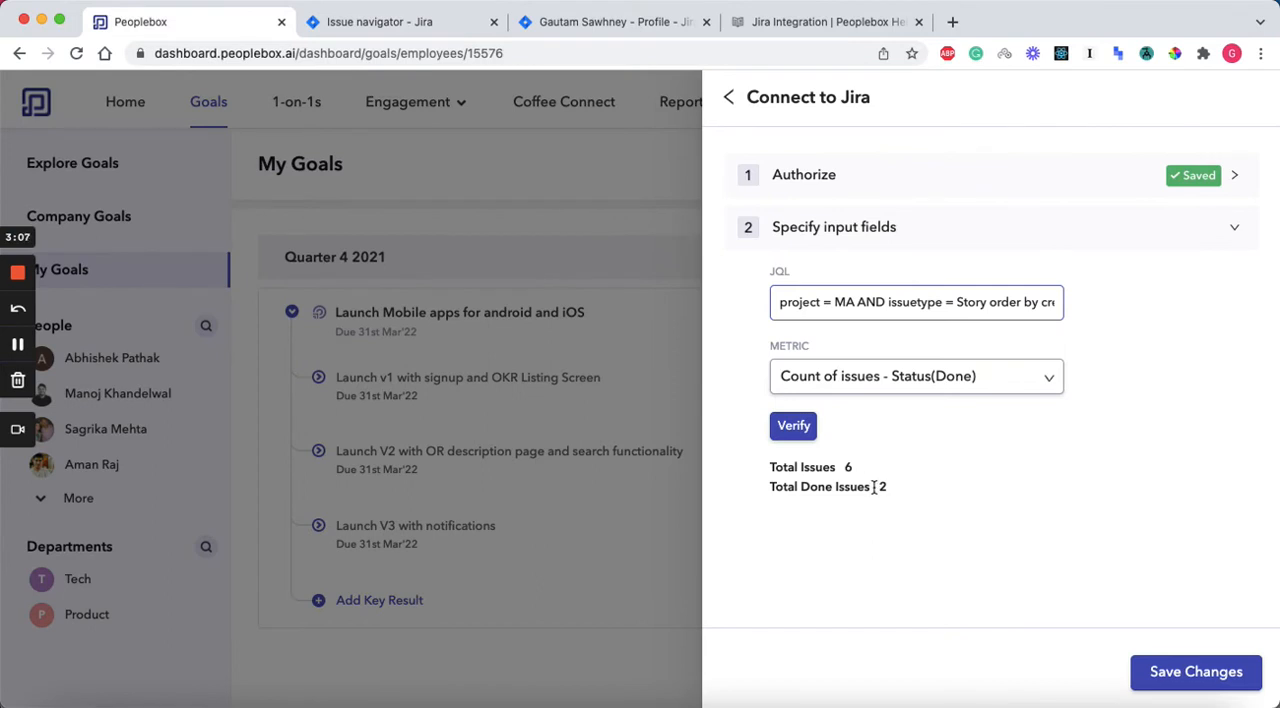
mouse_move(900, 510)
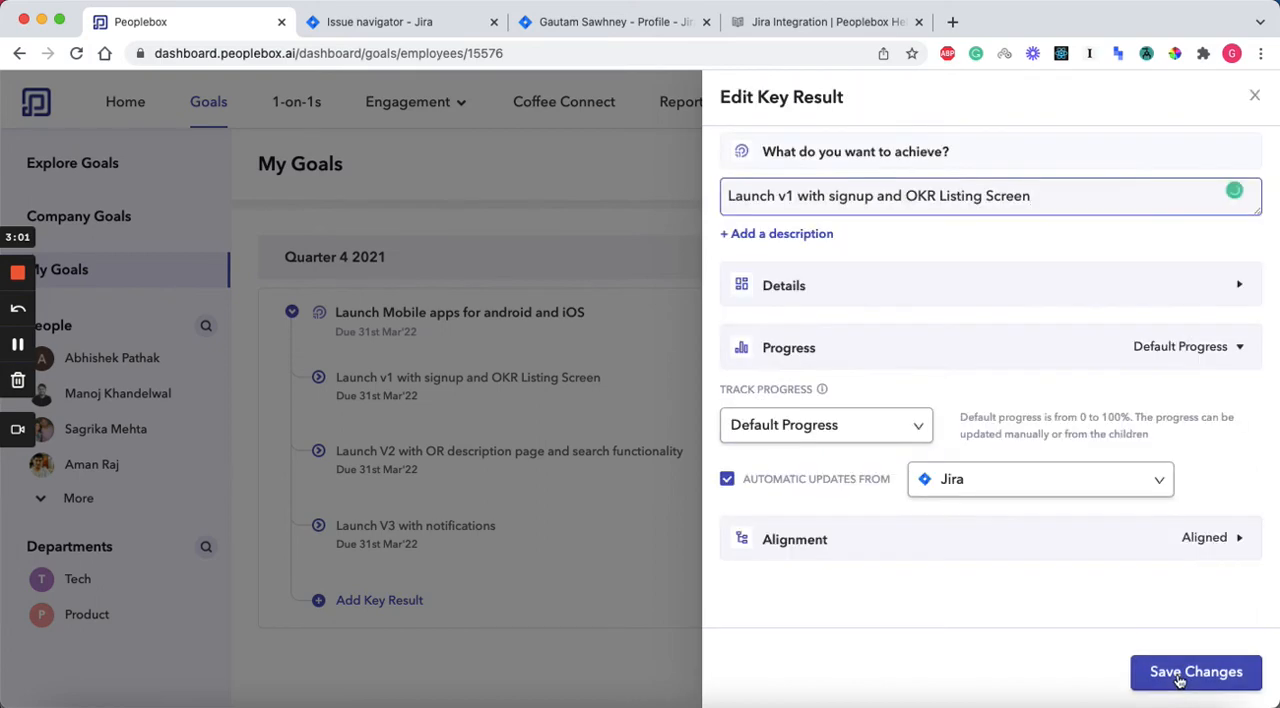
Save the Jira-linked Launch v1 key result, now showing 33% on track.
left_click(1196, 672)
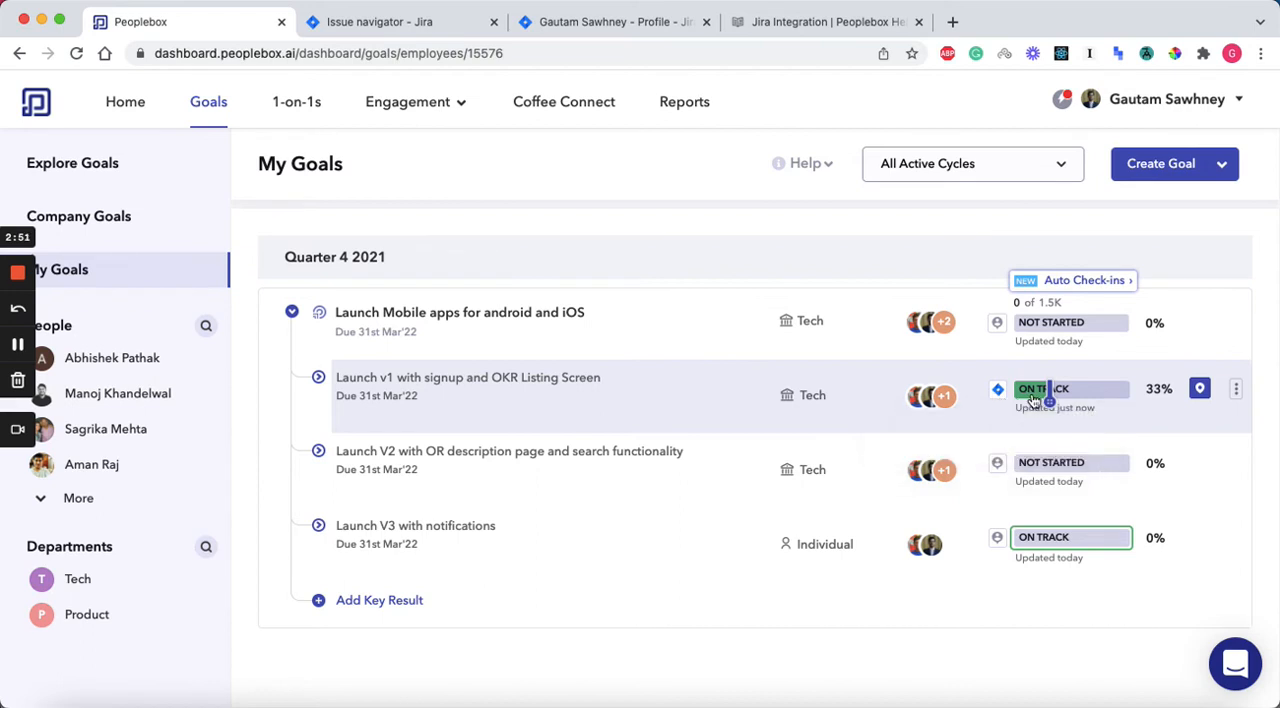
mouse_move(1048, 396)
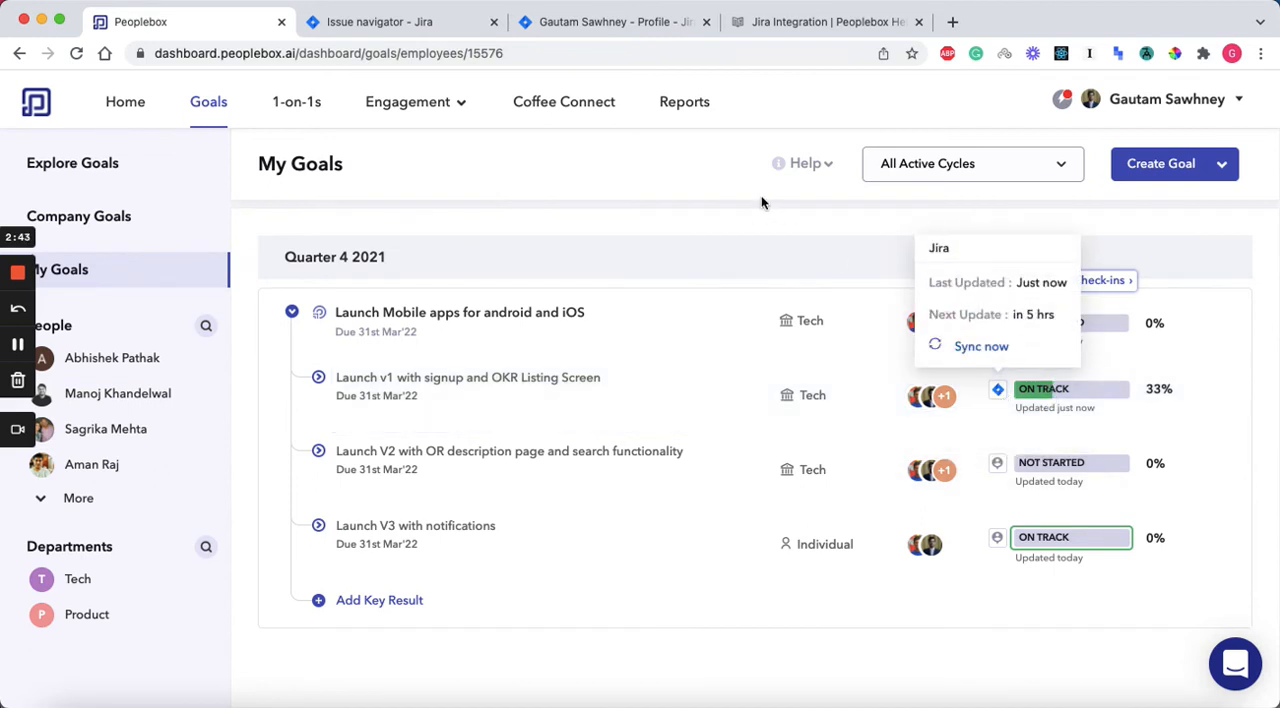
left_click(980, 346)
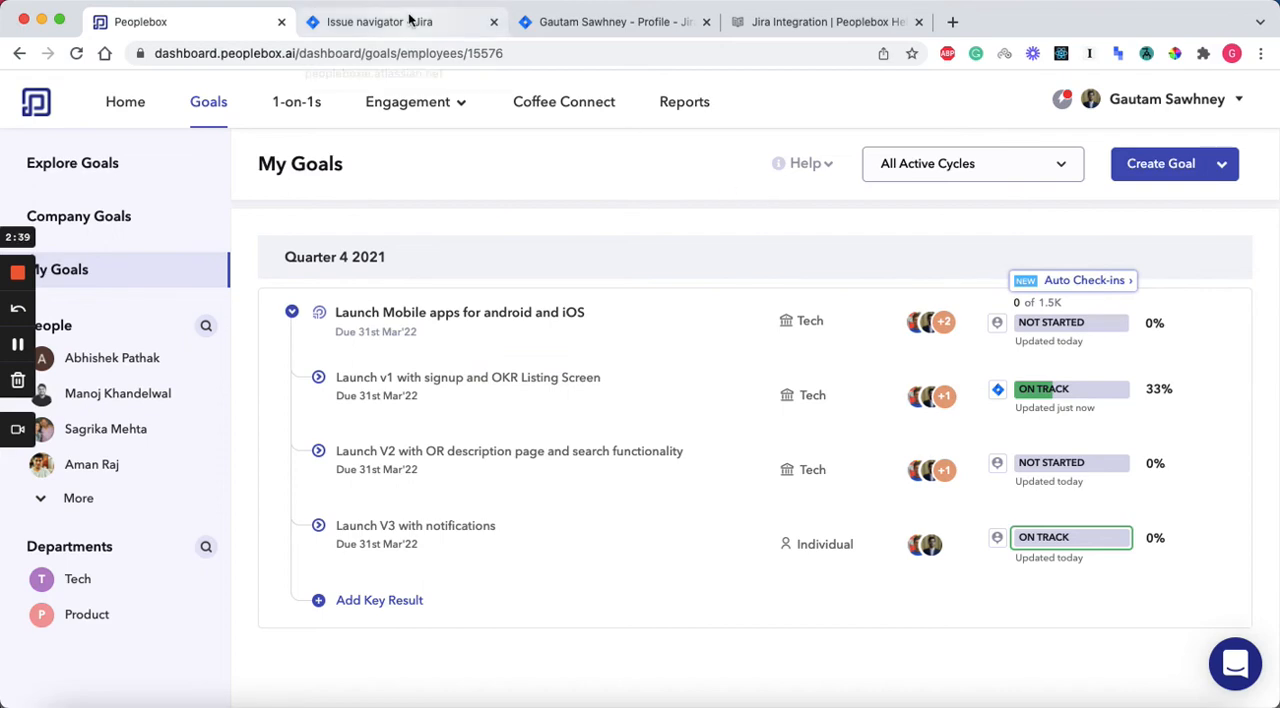
In Jira, mark issue MA-7 Login Screen as Done and return to Peoplebox goals.
left_click(380, 20)
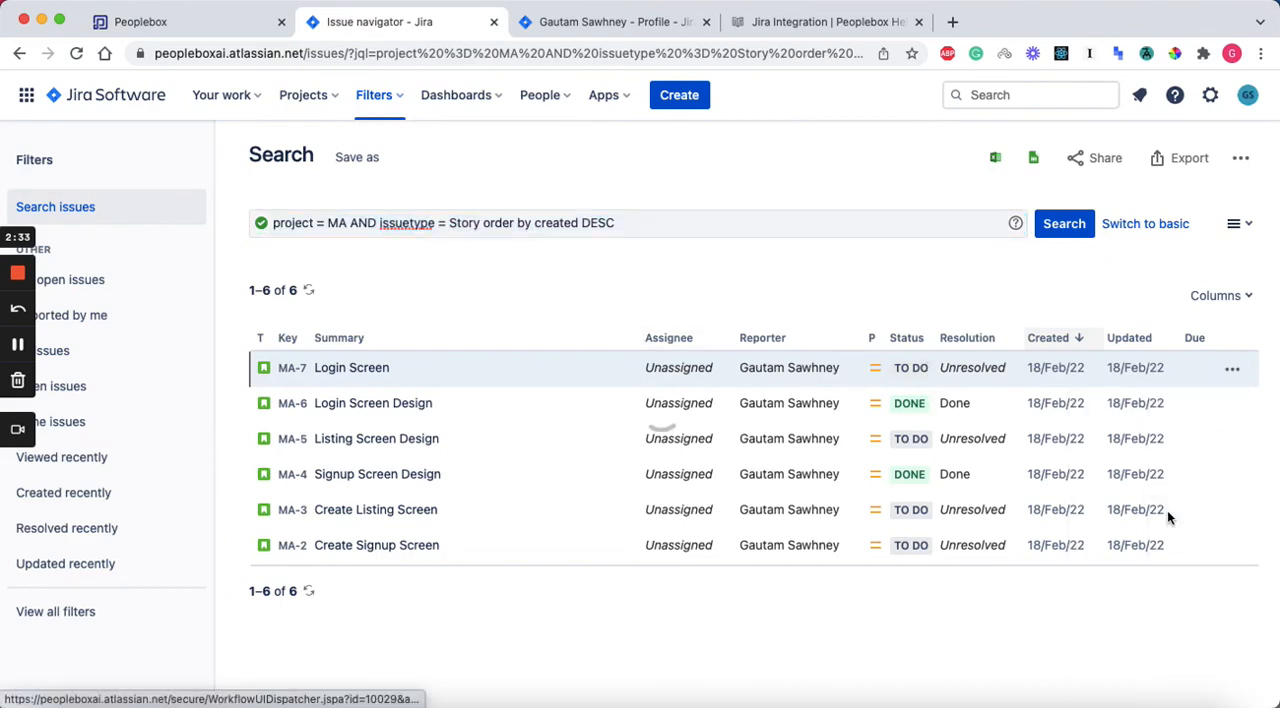
left_click(910, 368)
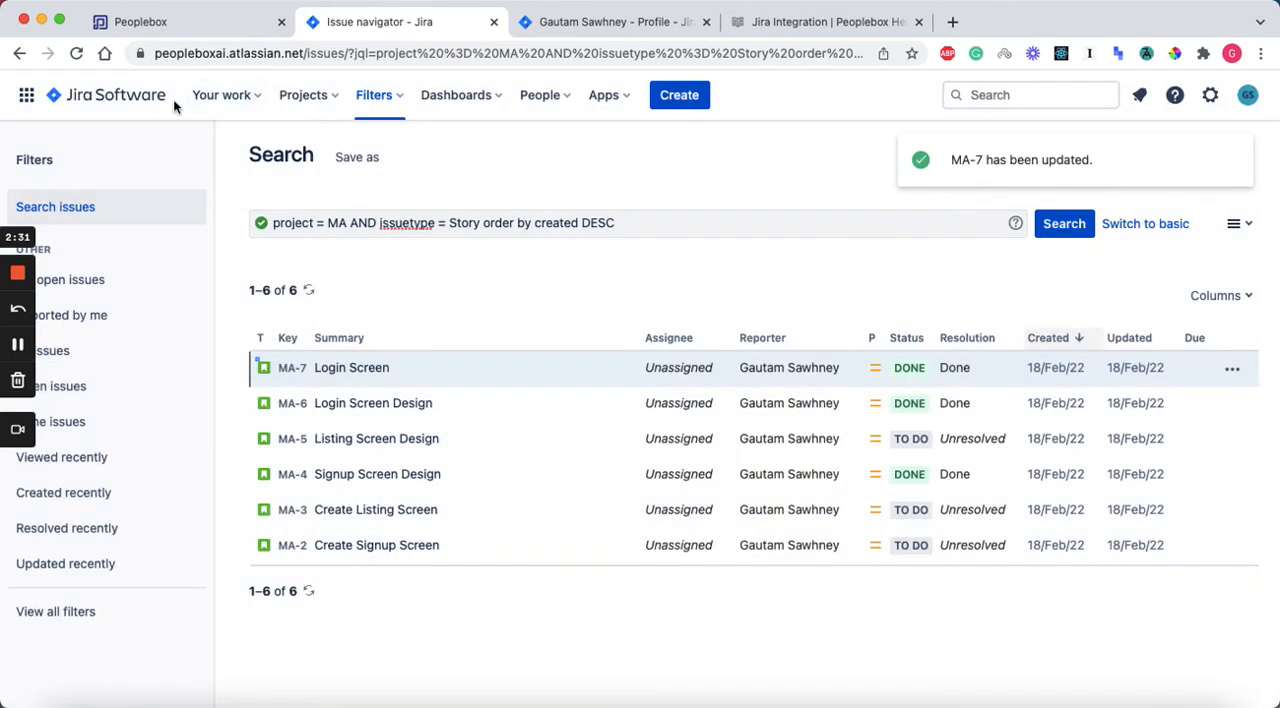
left_click(140, 20)
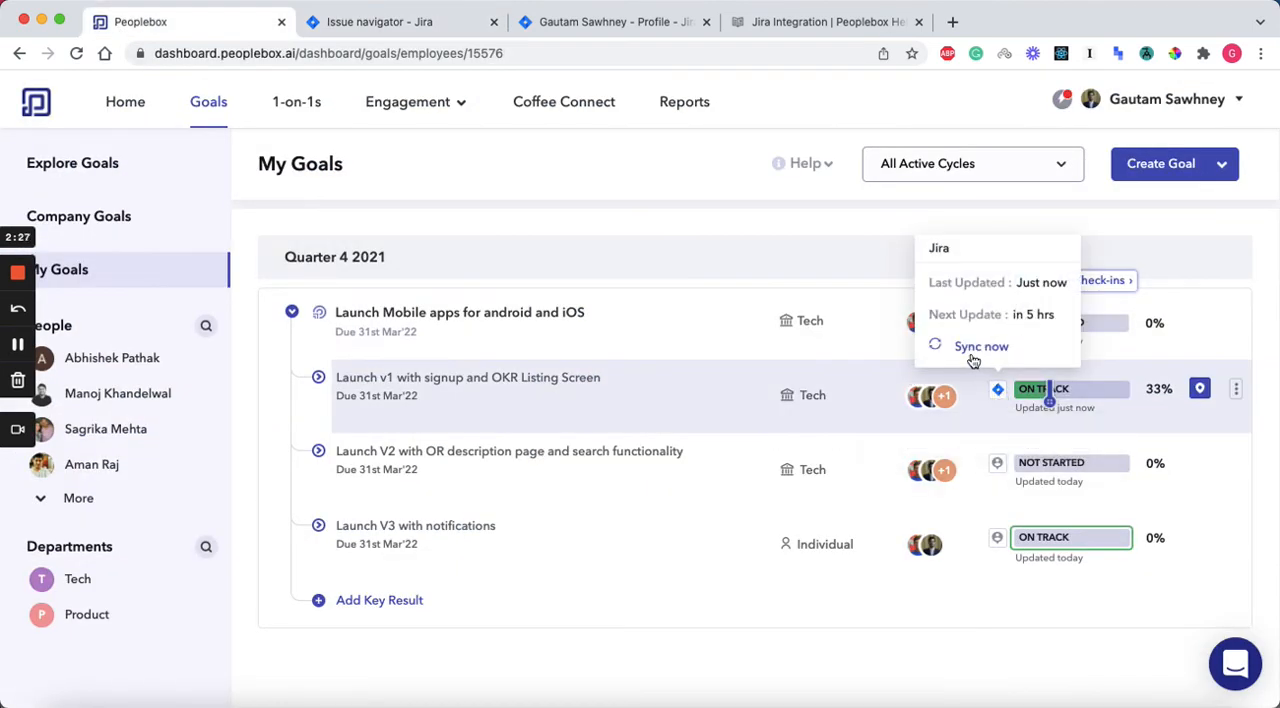
mouse_move(960, 352)
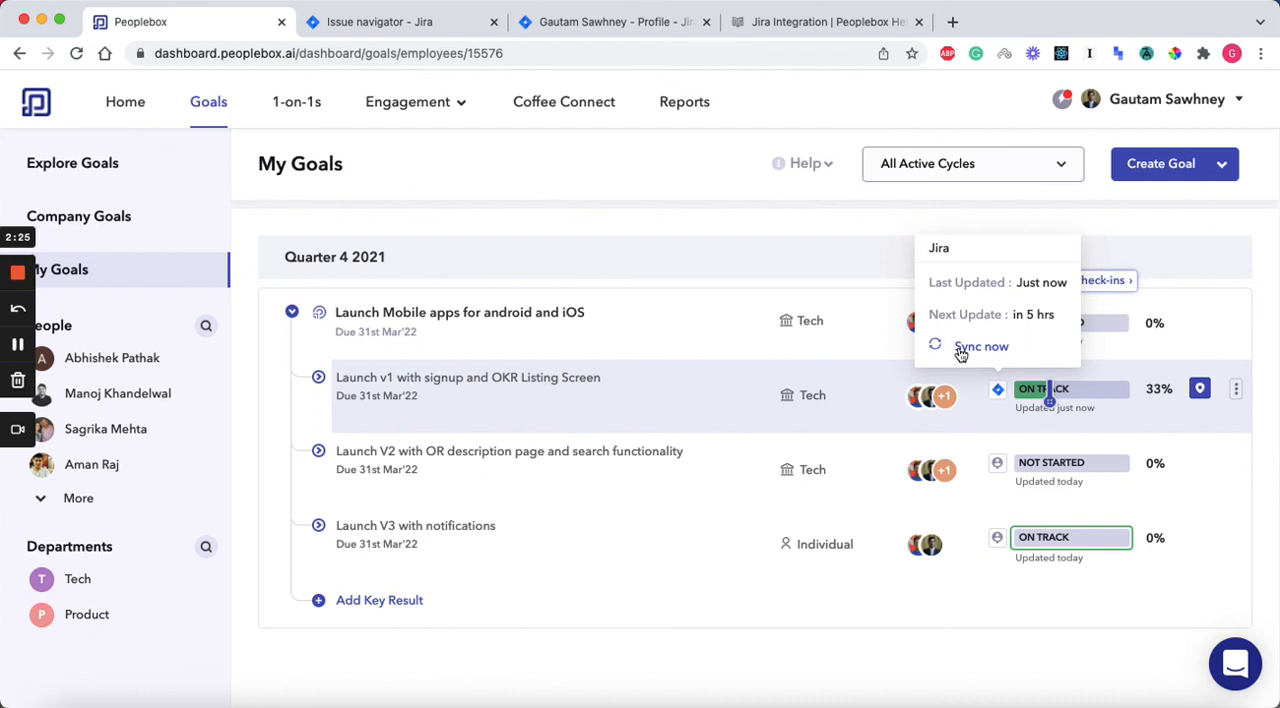
Sync the Launch v1 key result with Jira, lifting progress from 33% to 50%.
left_click(980, 346)
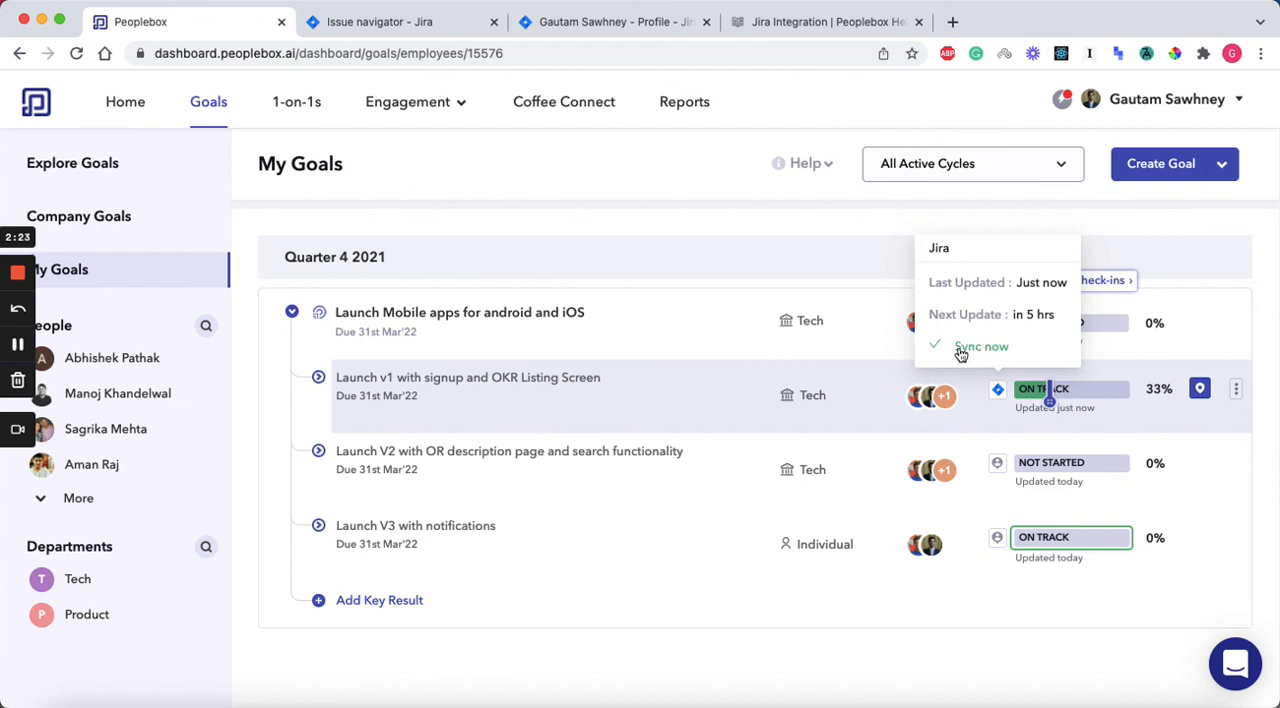
left_click(980, 346)
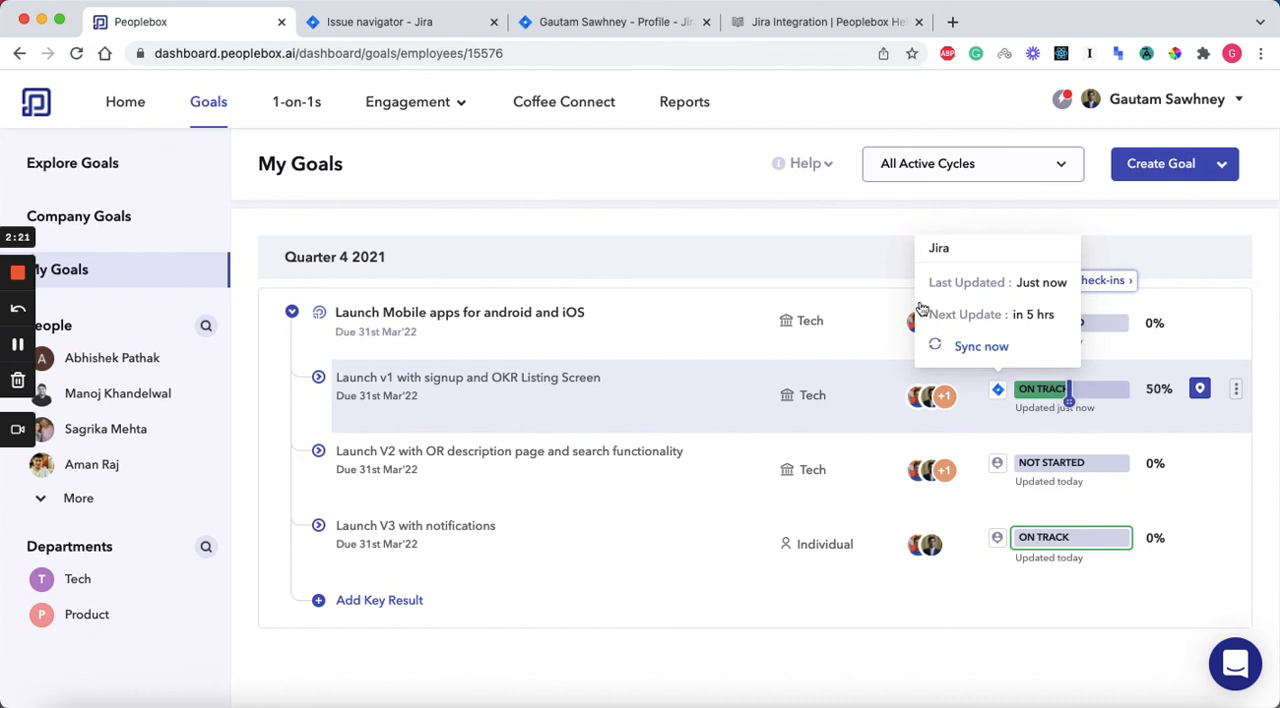